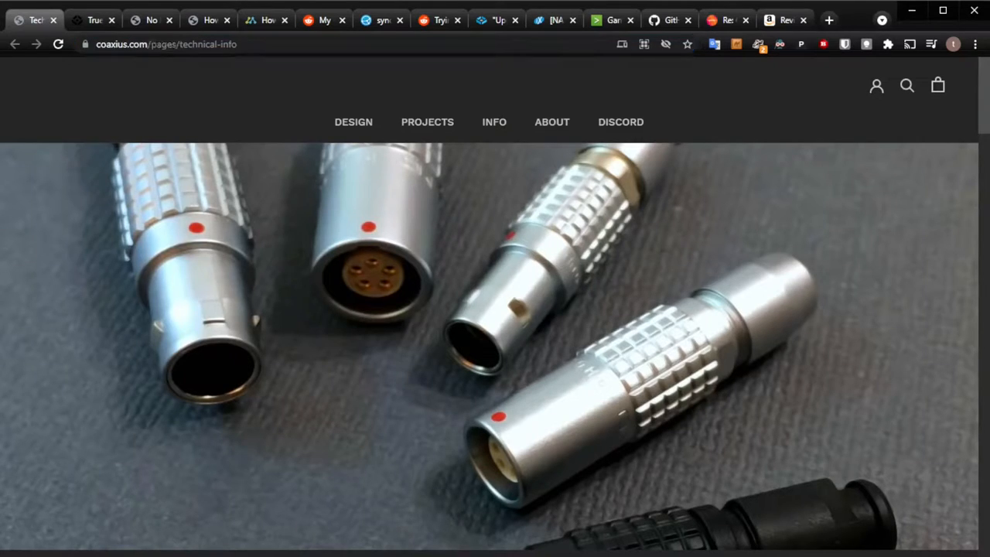
- Scroll past the cable length diagram to Figure 2 and the note about unused Pin 5
scroll(down, 3)
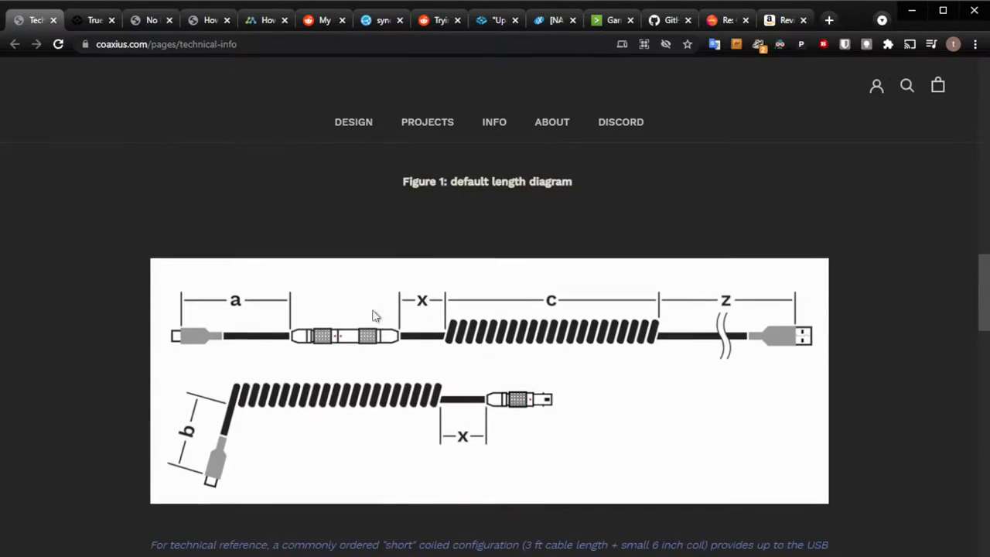
scroll(down, 3)
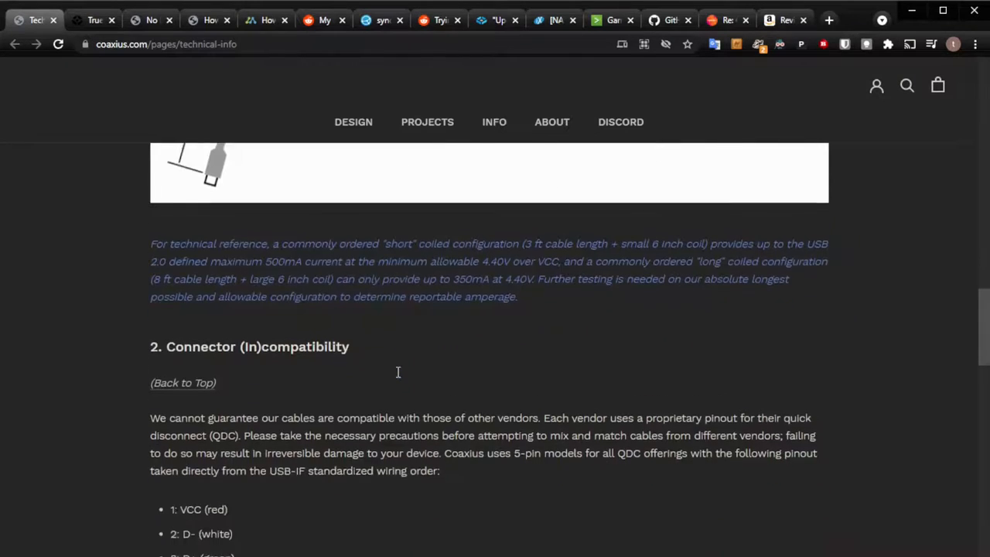
scroll(down, 3)
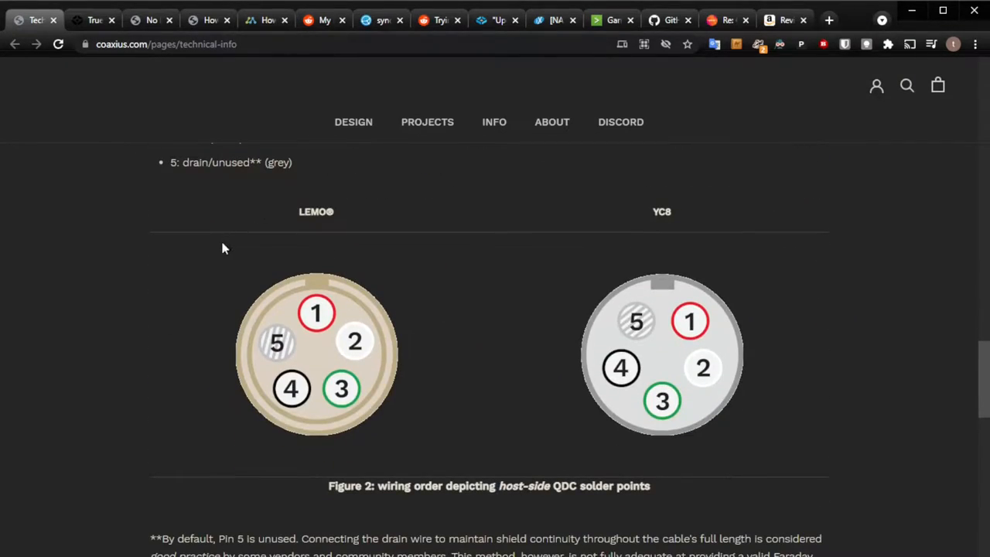
scroll(down, 3)
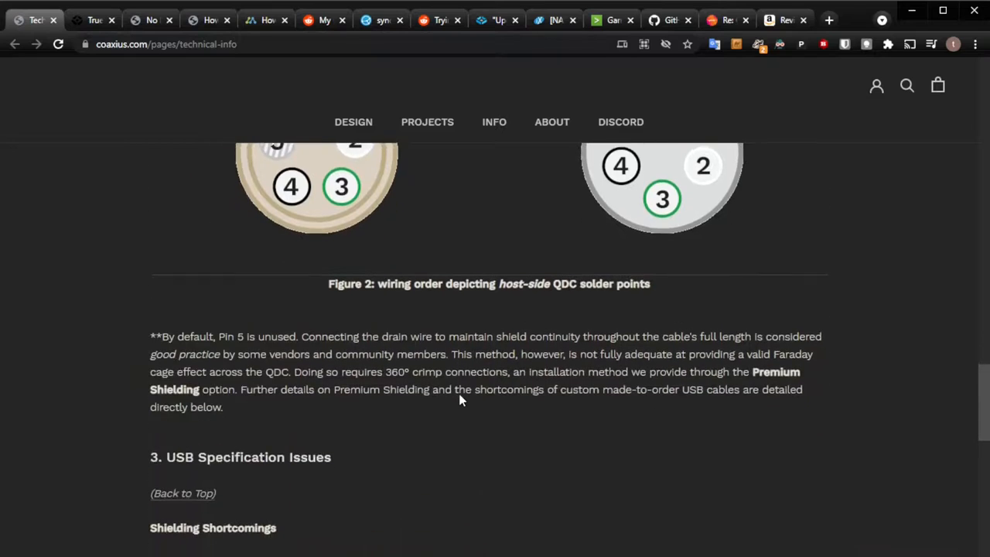
- Highlight the paragraph about Pin 5 being unused and continue down the page
drag(150, 334, 368, 370)
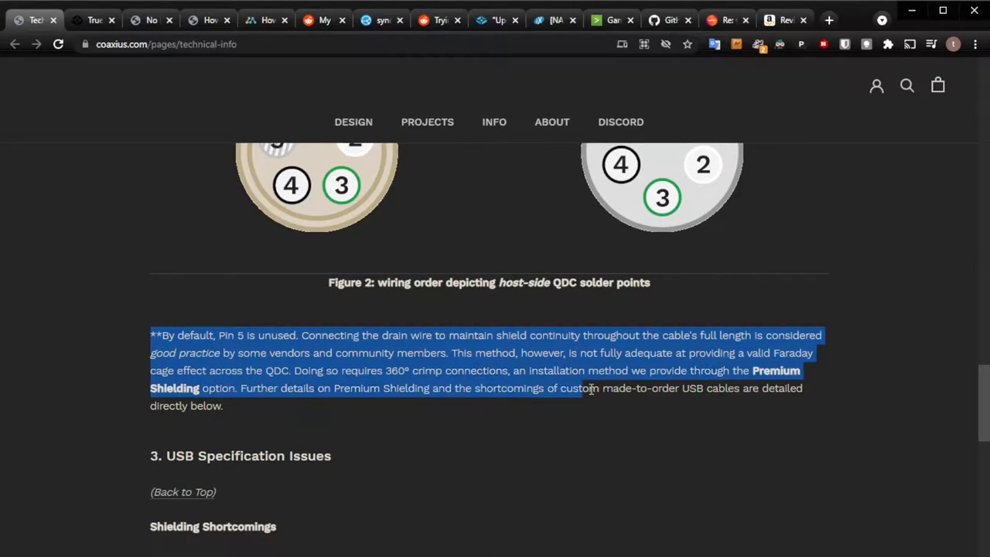
scroll(down, 3)
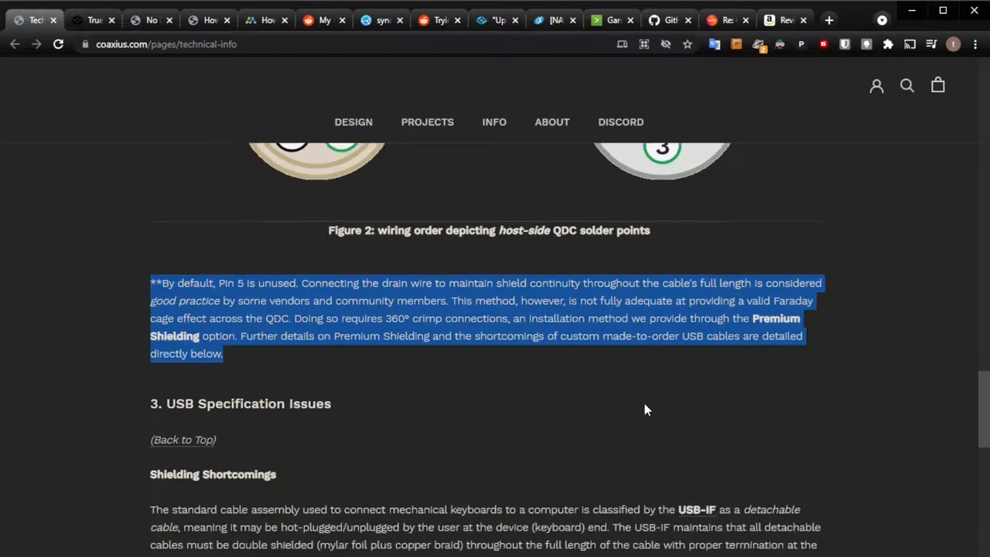
scroll(down, 3)
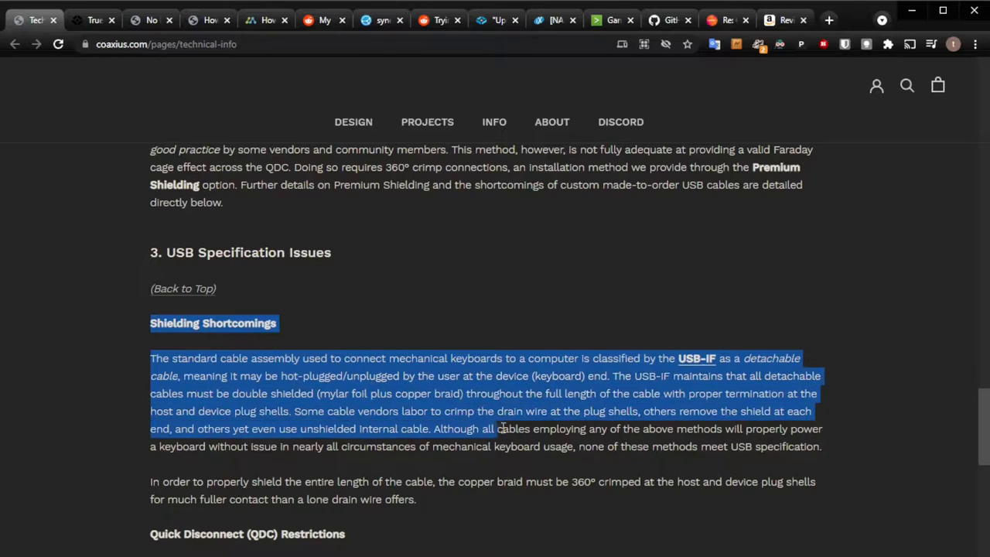
- Highlight the Shielding Shortcomings section, then read on through QDC restrictions and implications
drag(503, 429, 600, 481)
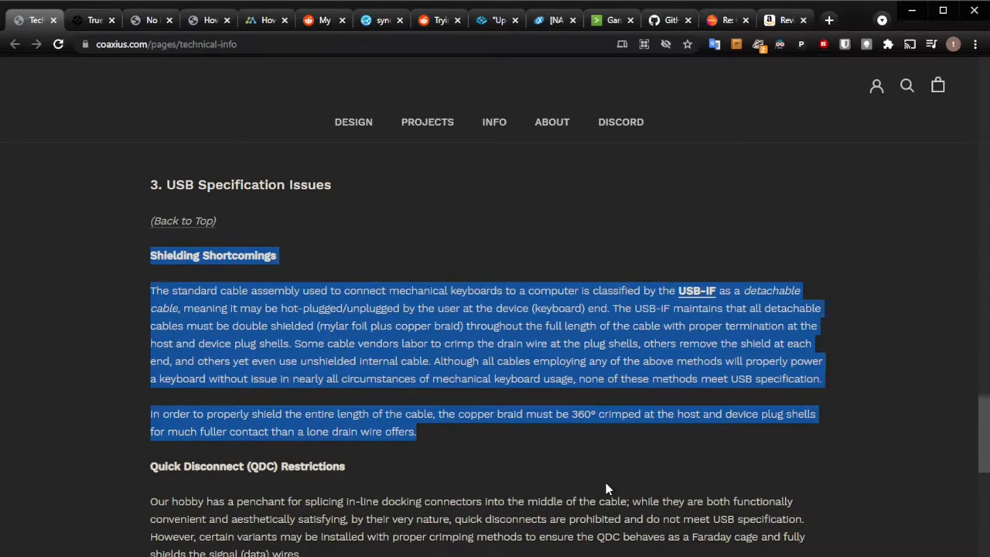
scroll(down, 3)
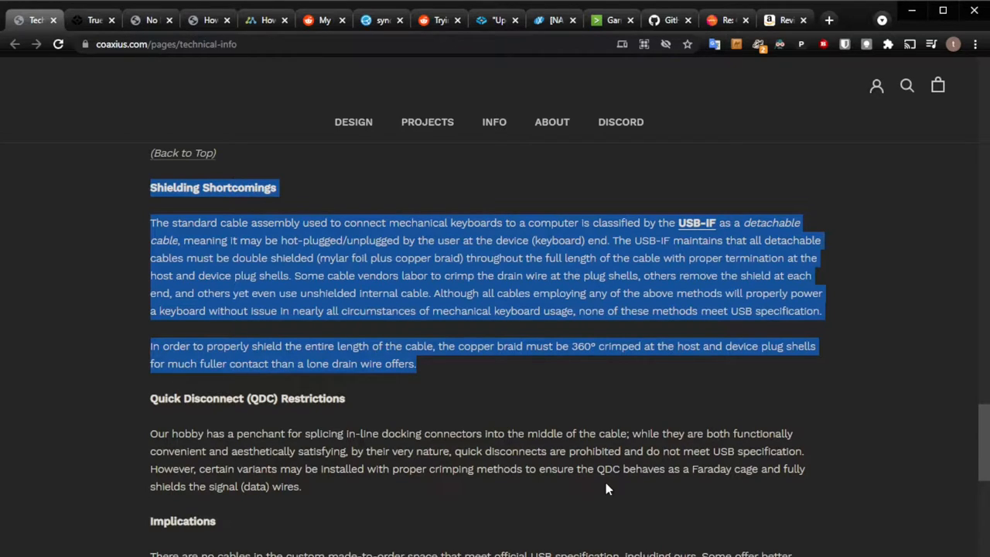
scroll(down, 3)
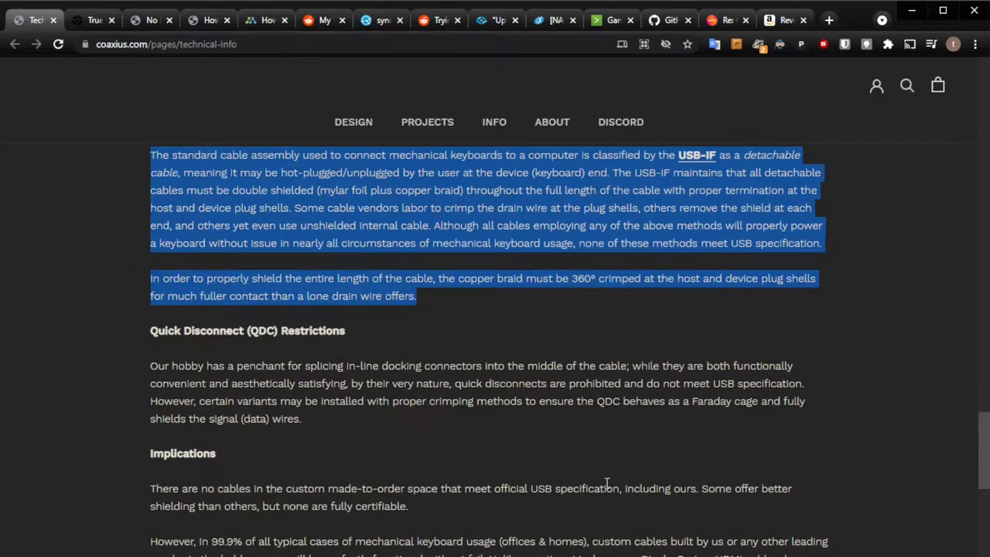
scroll(down, 3)
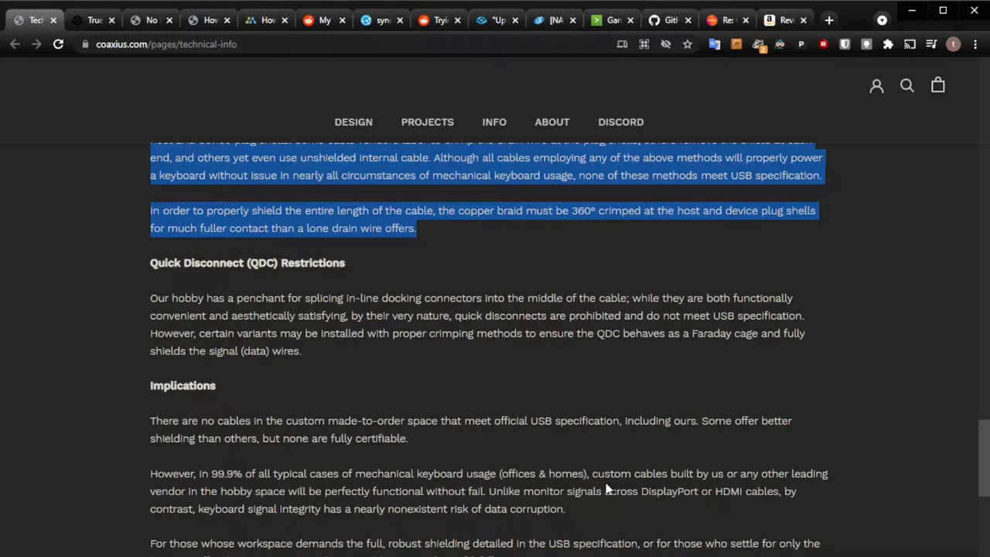
scroll(down, 3)
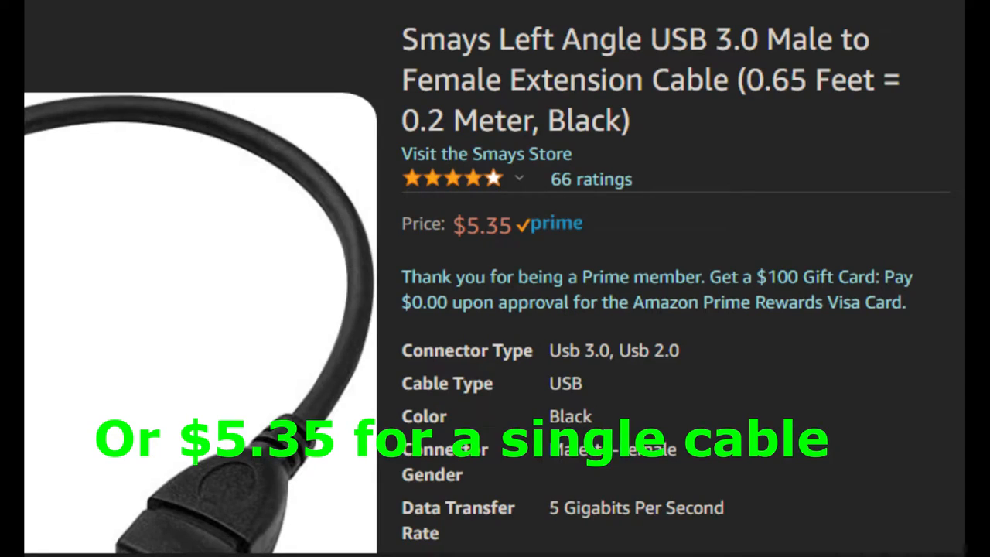
- Scroll the Amazon listing to the product description and the review reporting weak shielding
scroll(down, 3)
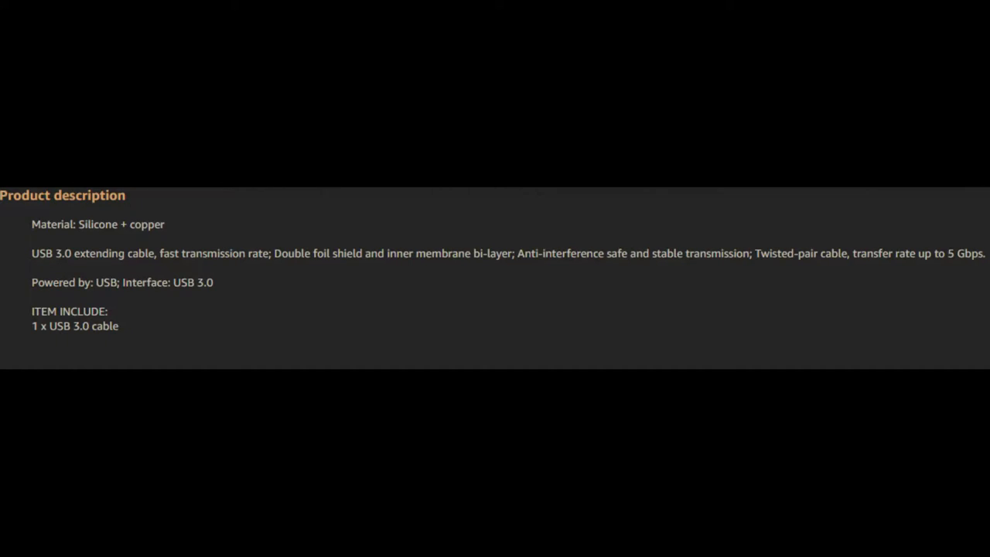
scroll(down, 3)
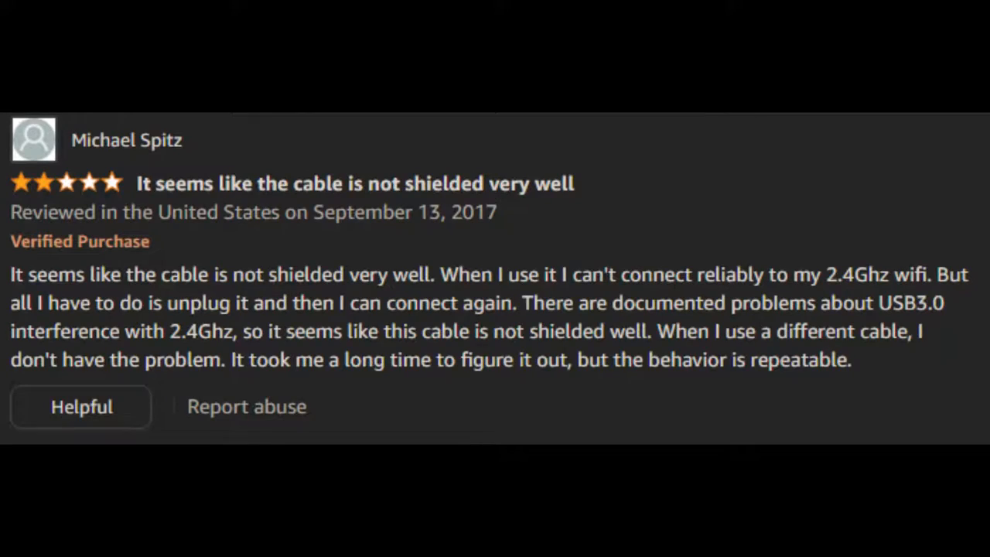